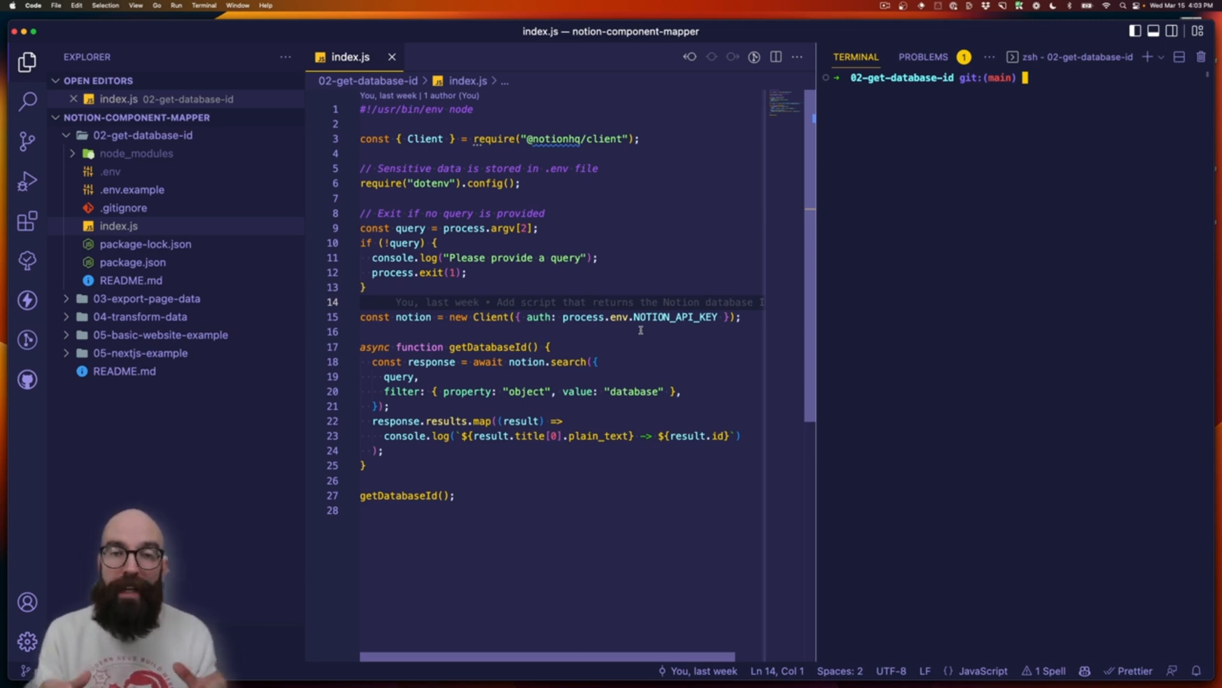
# - Run the database-ID lookup script as node index.js with the quoted query "Transform"
pyautogui.write('node')
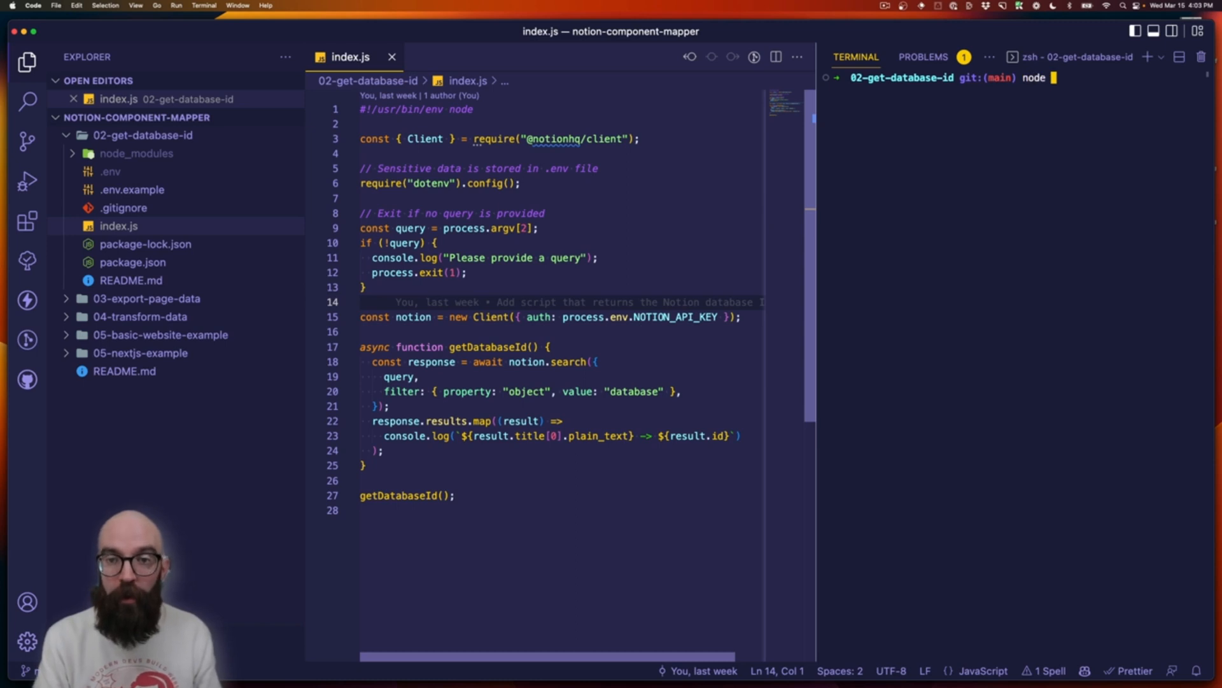
pyautogui.write('index.js')
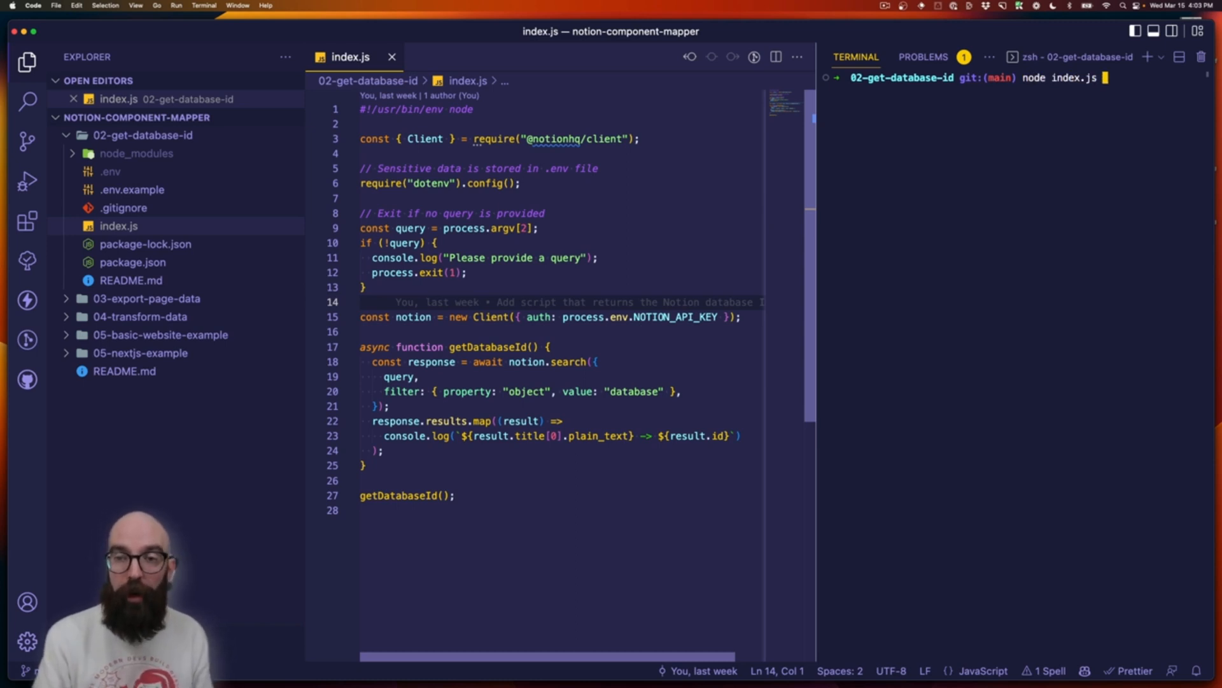
pyautogui.write('"')
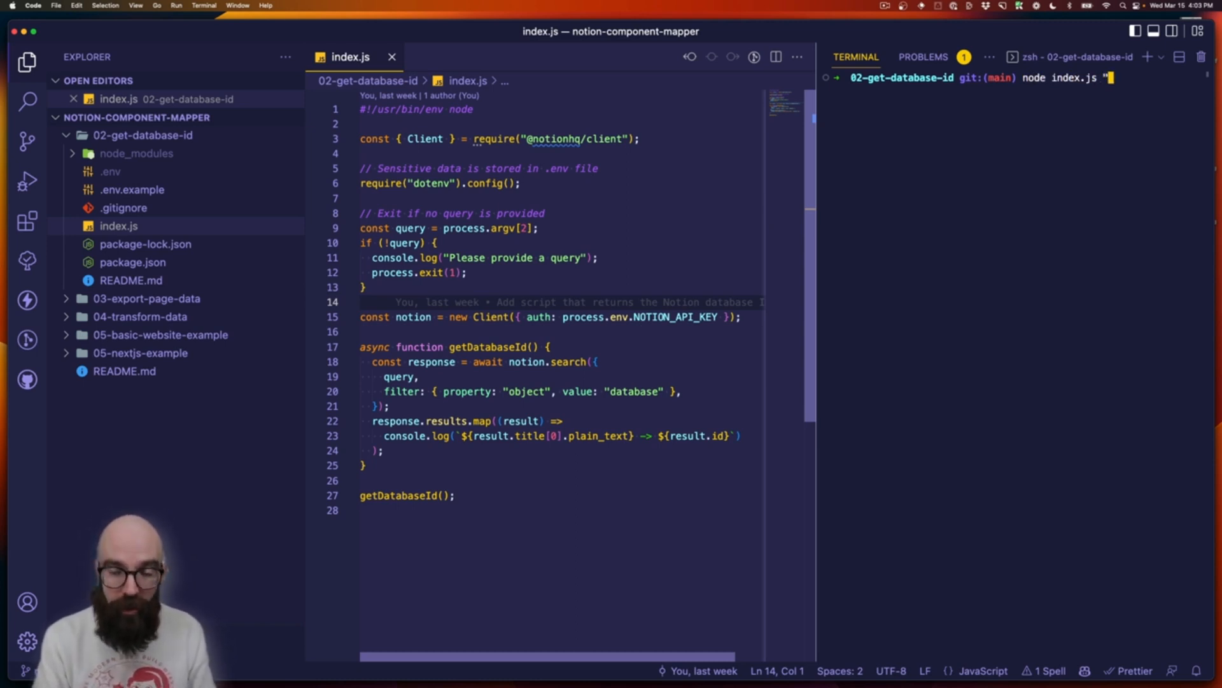
pyautogui.write('Transform')
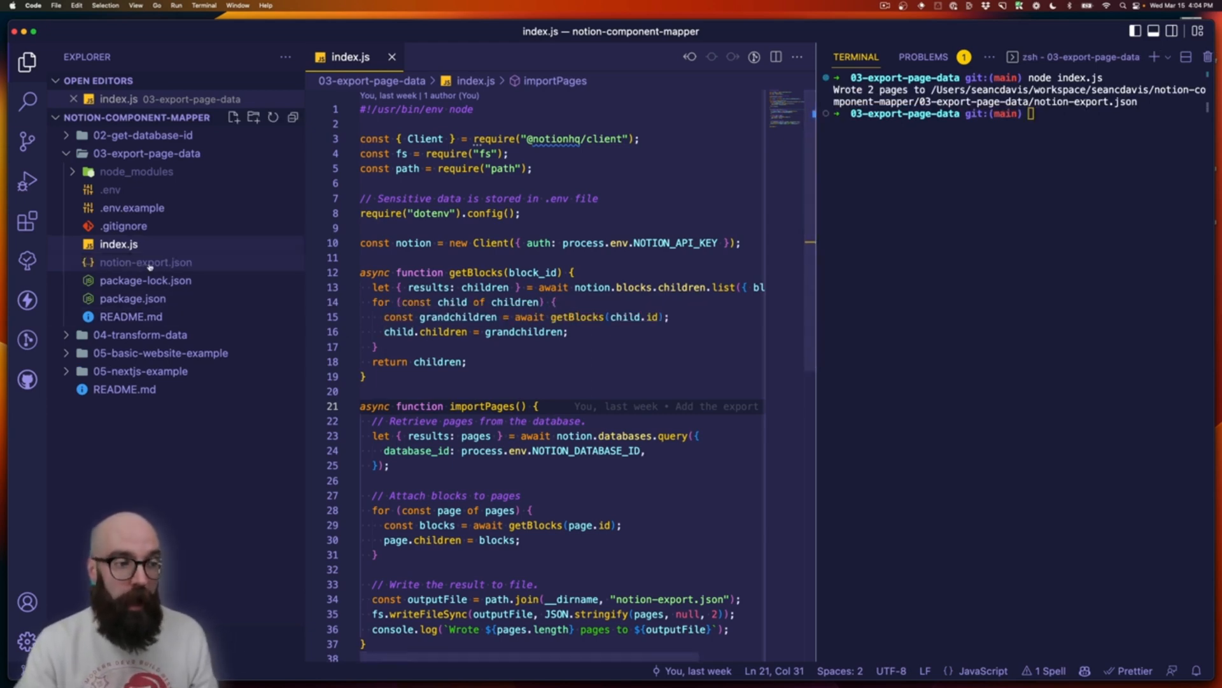
# - View notion-export.json from 03-export-page-data and read down into its nested callout blocks
pyautogui.click(145, 263)
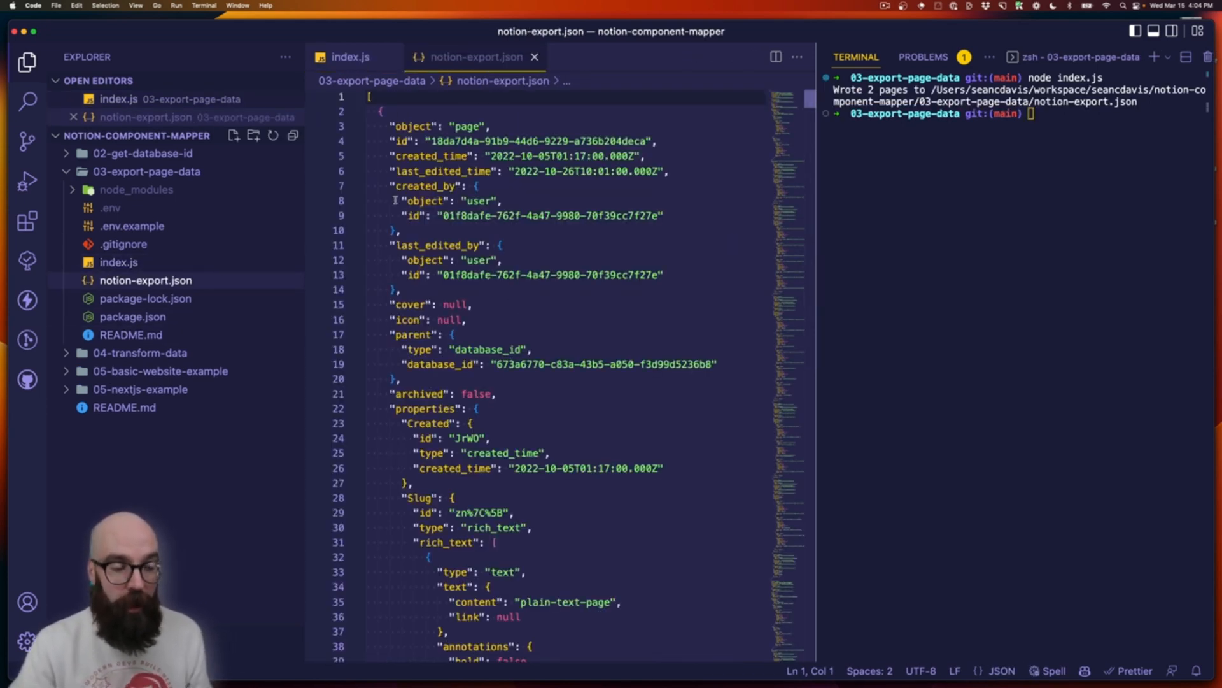
pyautogui.scroll(-3)
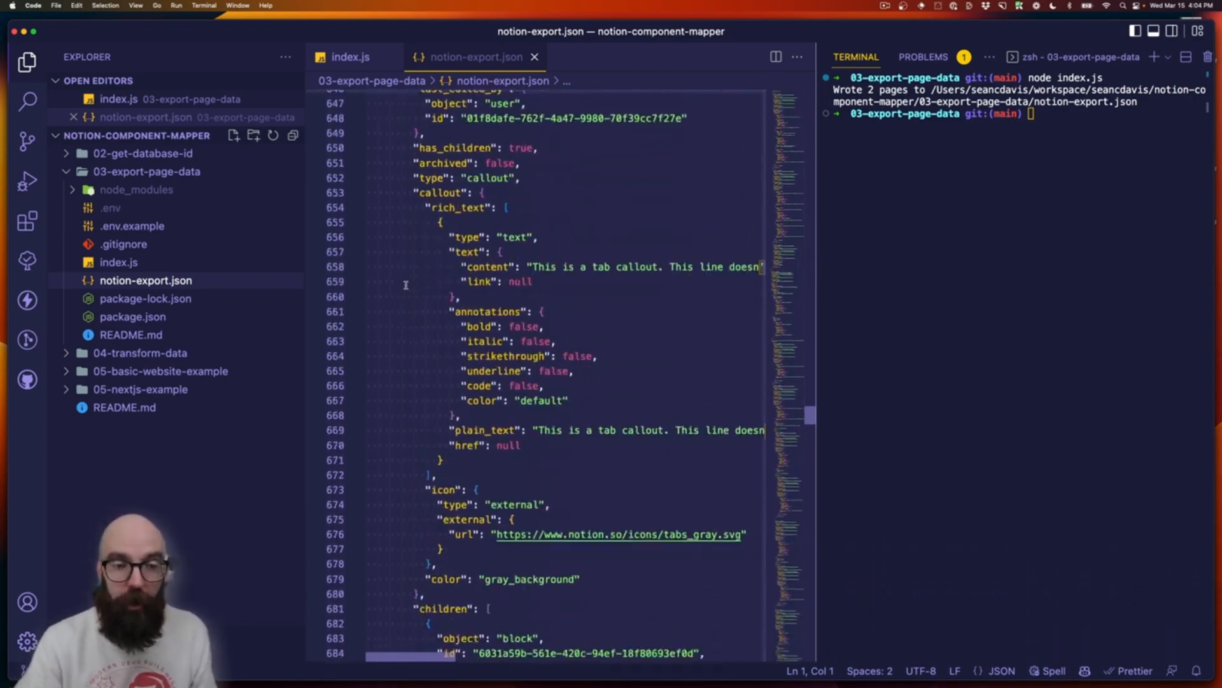
pyautogui.scroll(-3)
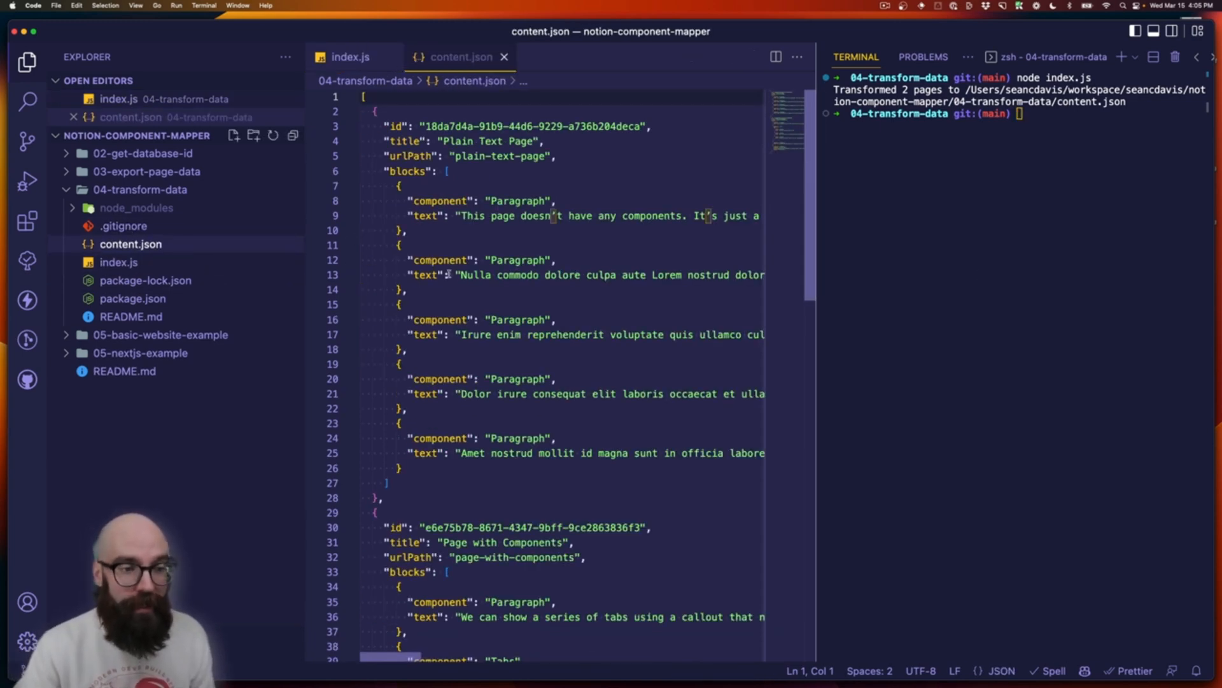
# - Read content.json to its end, reaching the second page's Tabs and CodeBlock components
pyautogui.scroll(-3)
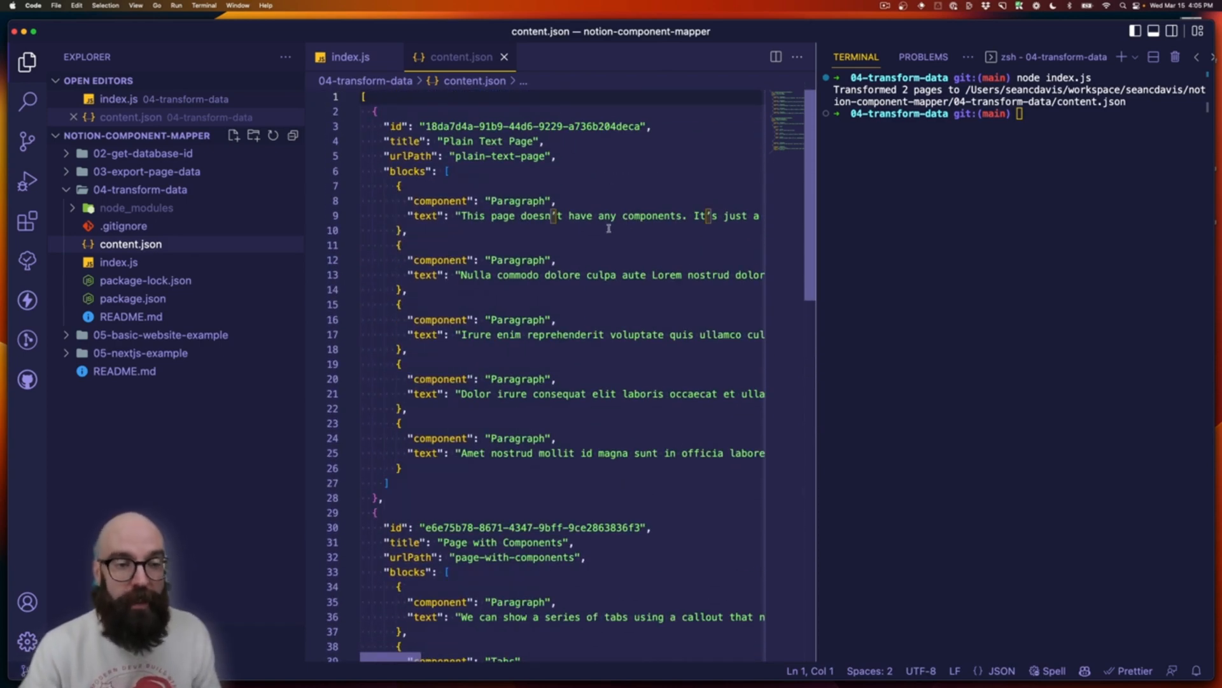
pyautogui.scroll(-3)
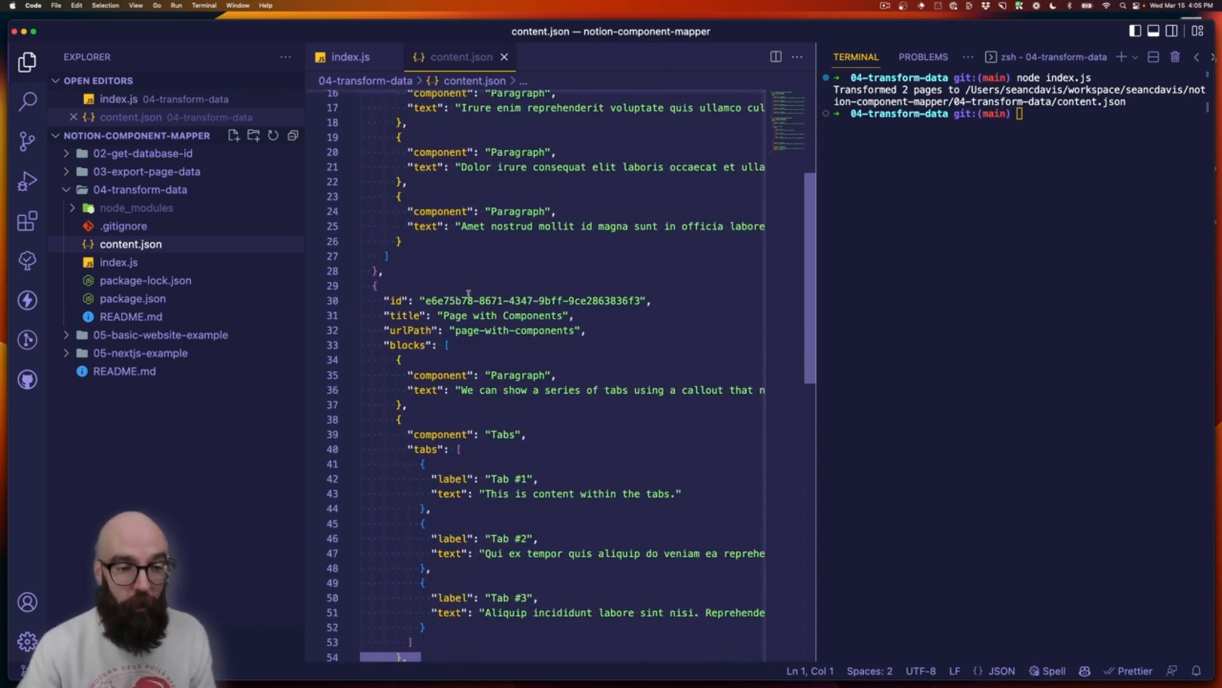
pyautogui.scroll(-3)
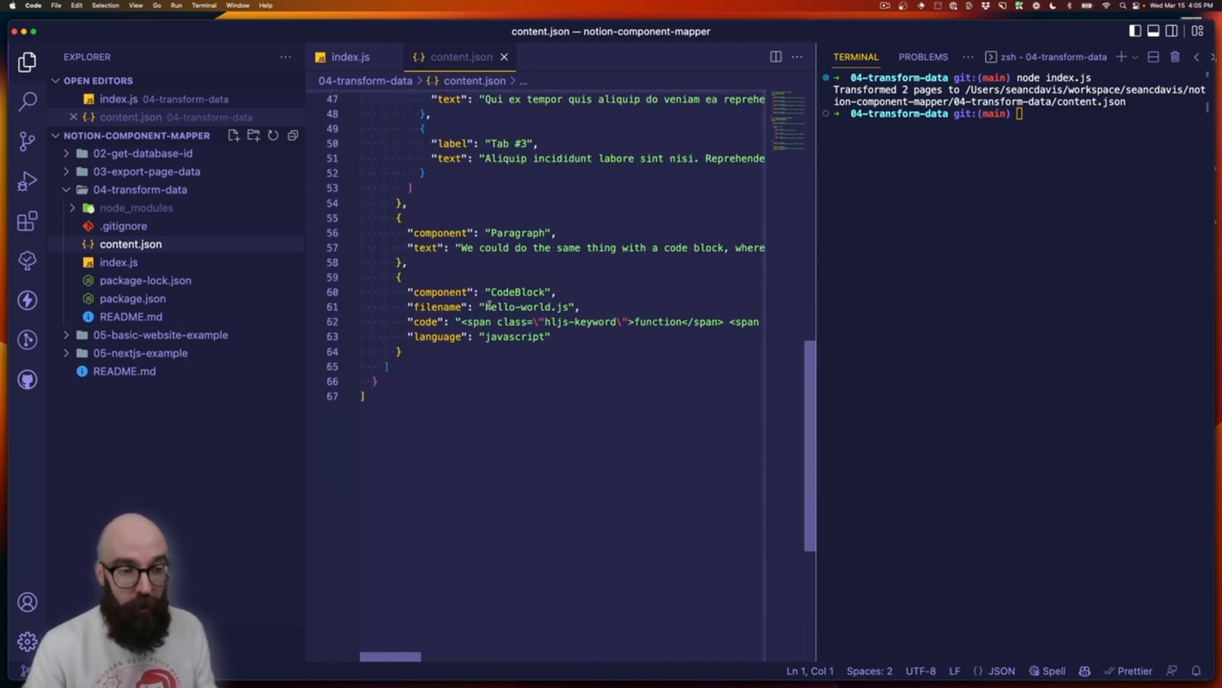